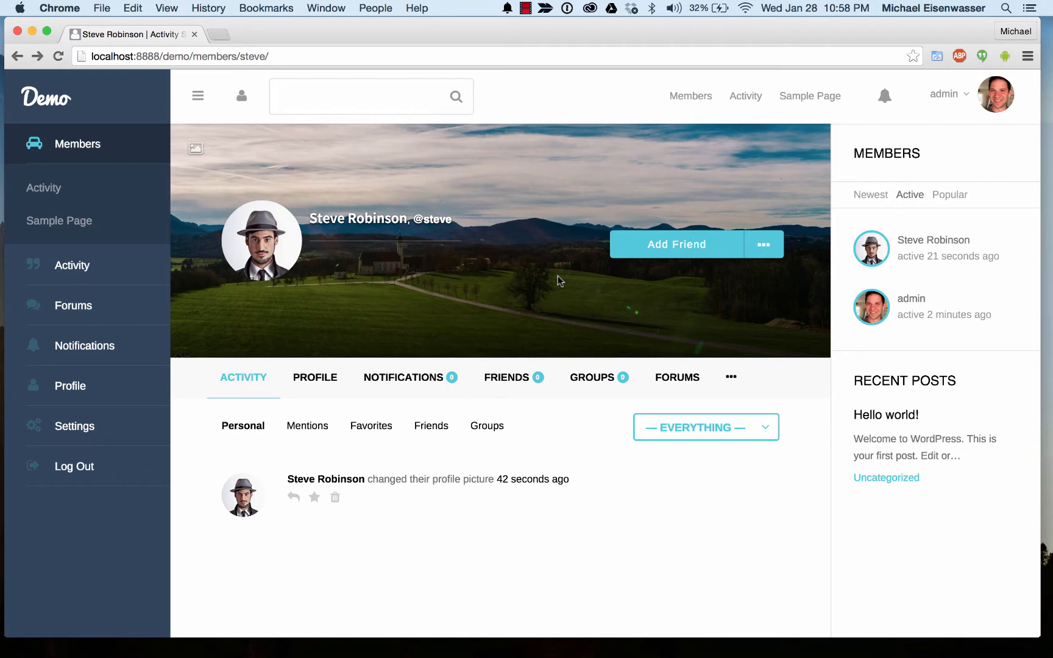
mouse_move(550, 244)
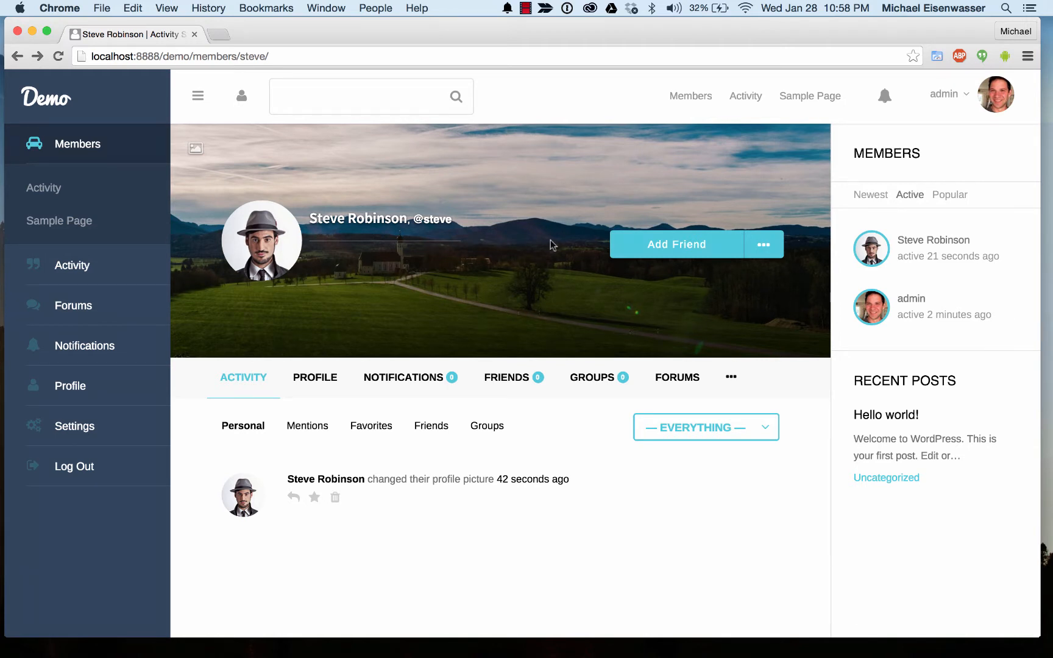
Begin entering the demo site's wp-admin address in the browser.
left_click(763, 243)
type("w")
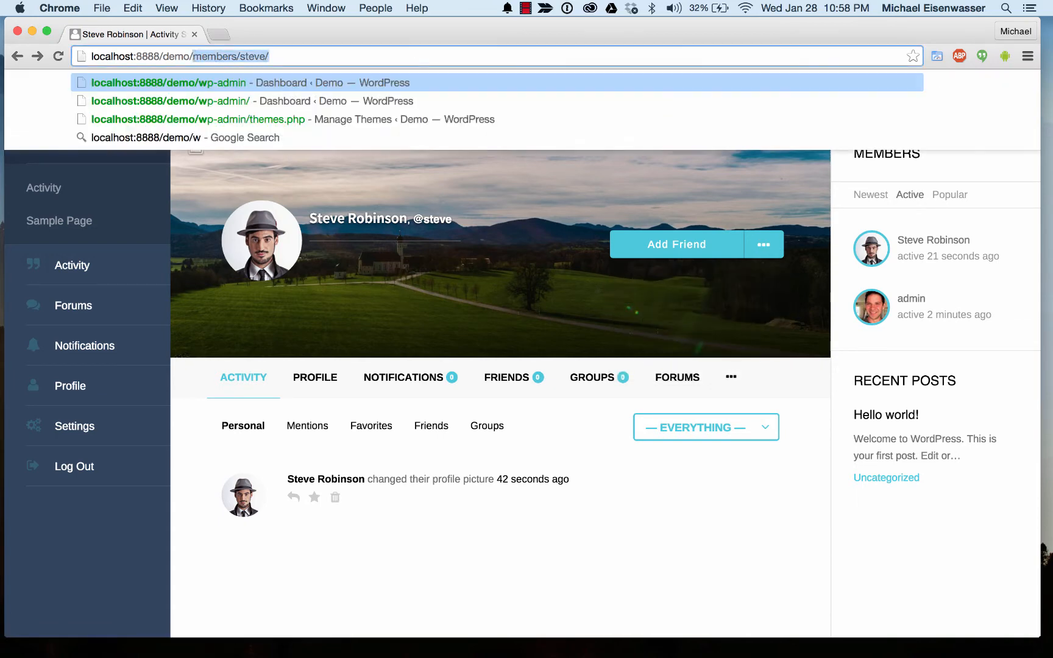
Search Add New plugins for 'buddypress follow' and install BuddyPress Follow.
left_click(168, 82)
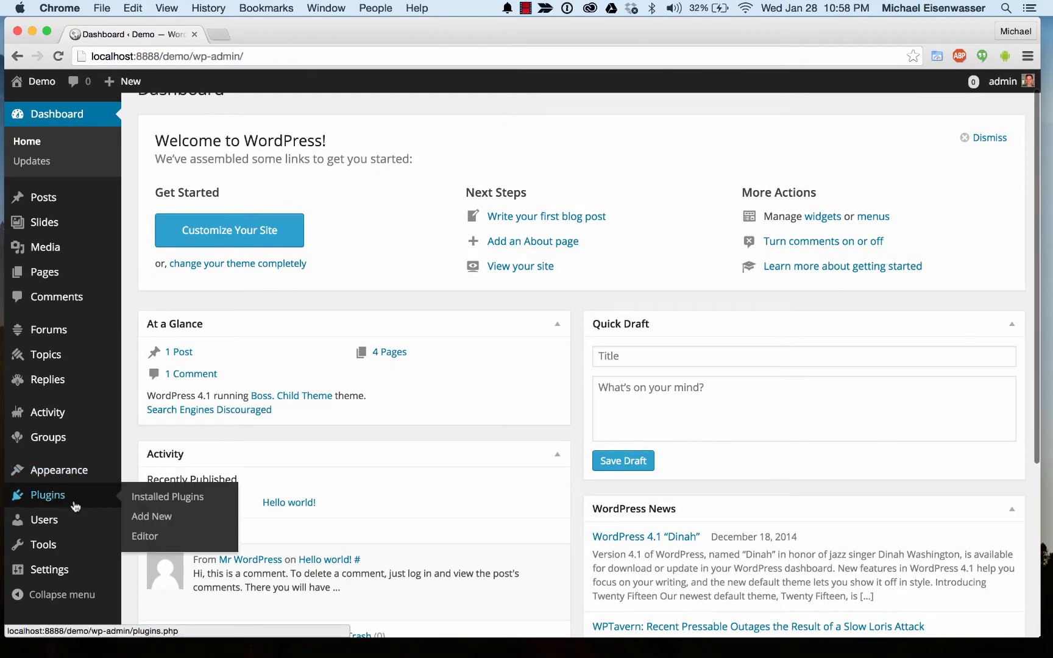
left_click(151, 516)
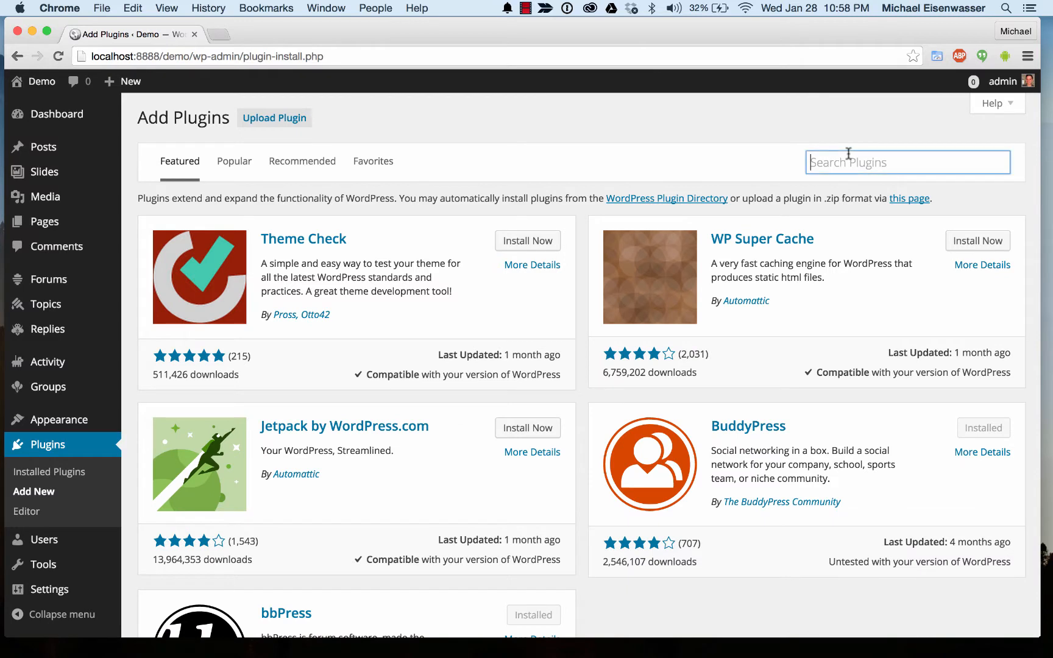
type("buddypress f")
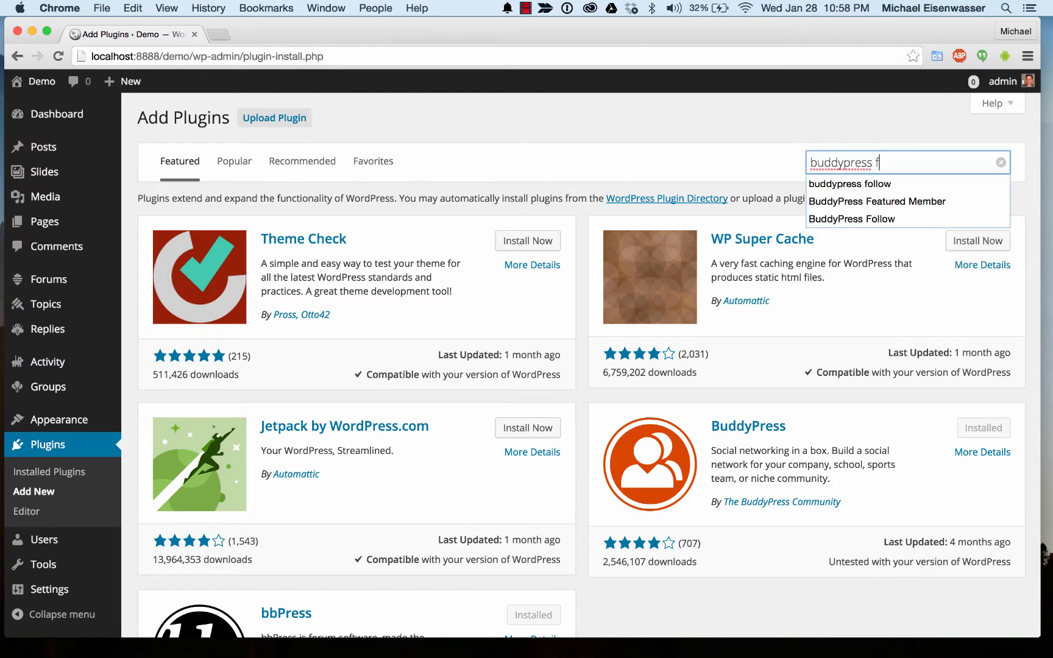
left_click(849, 183)
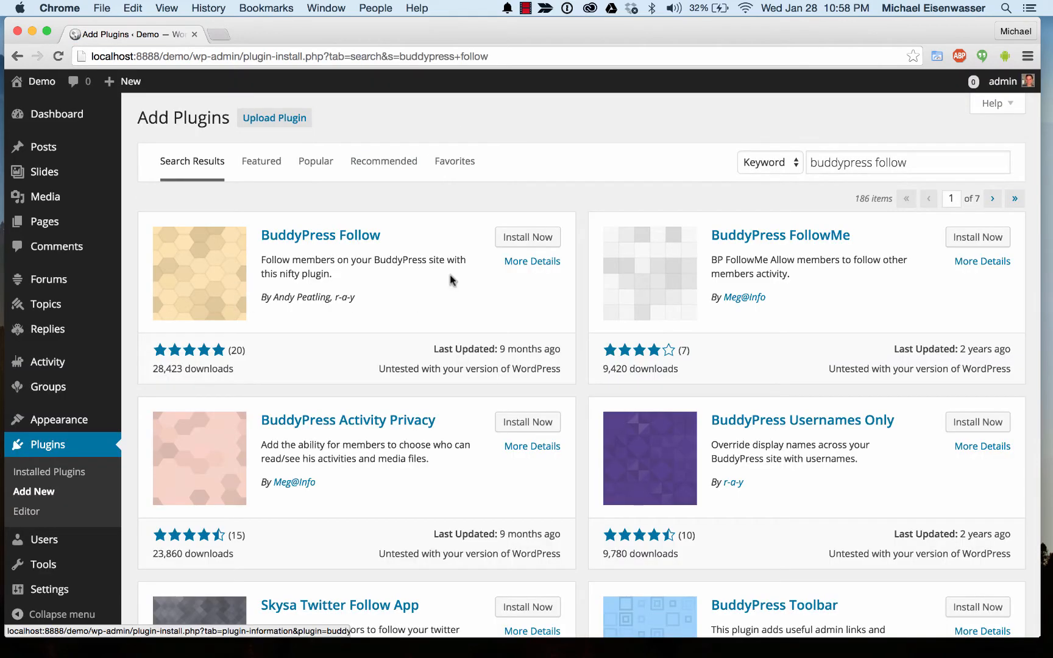
left_click(527, 237)
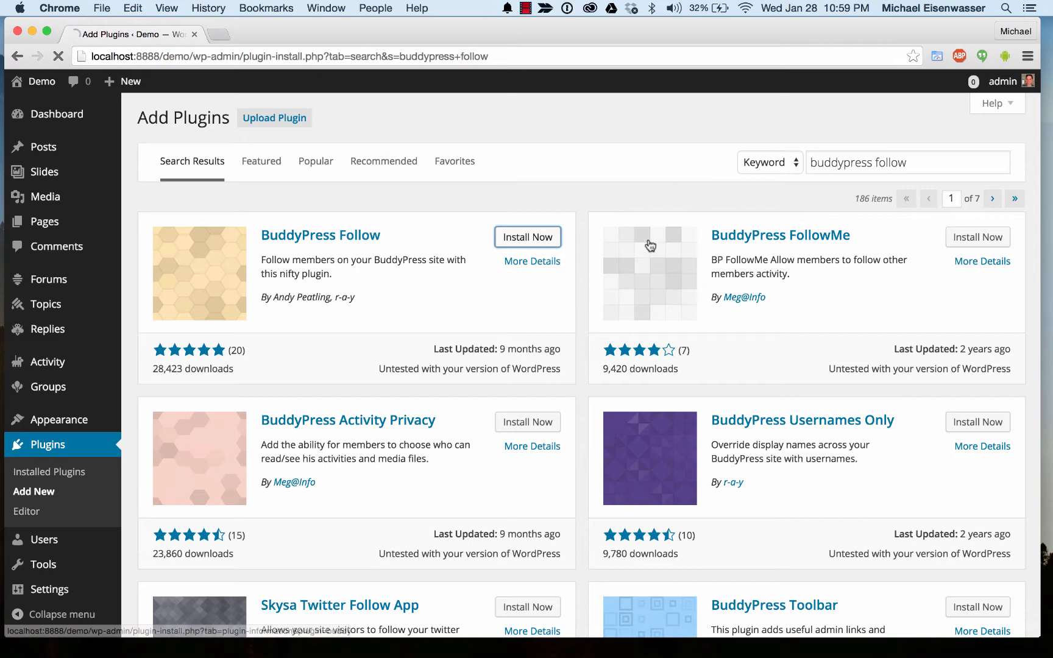
Activate BuddyPress Follow 1.2.1 once installed and return to the Members directory.
left_click(528, 236)
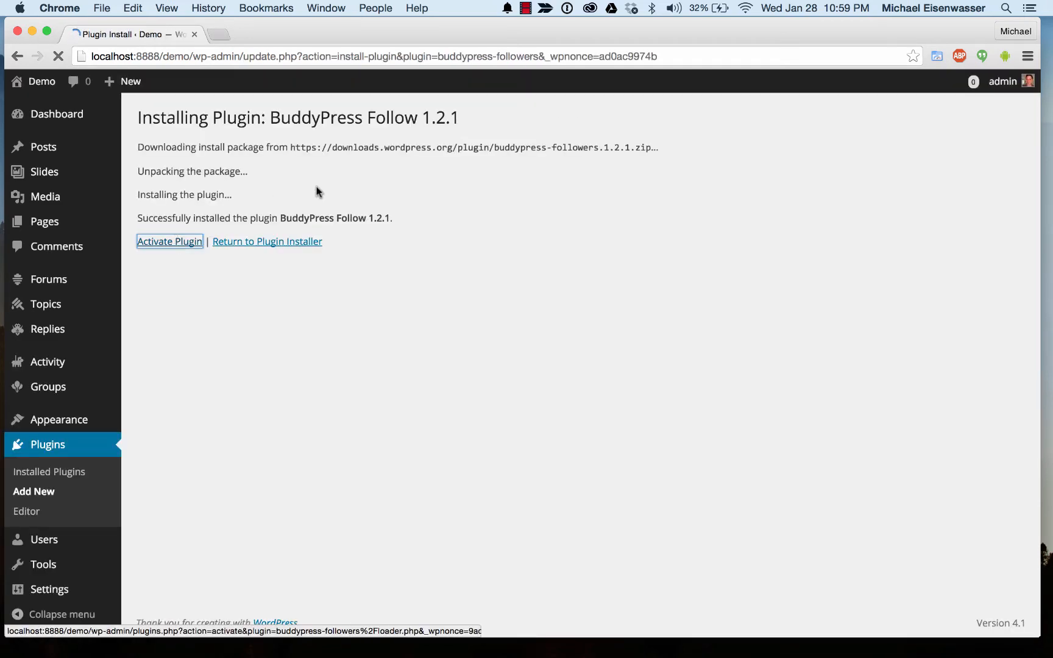
left_click(169, 241)
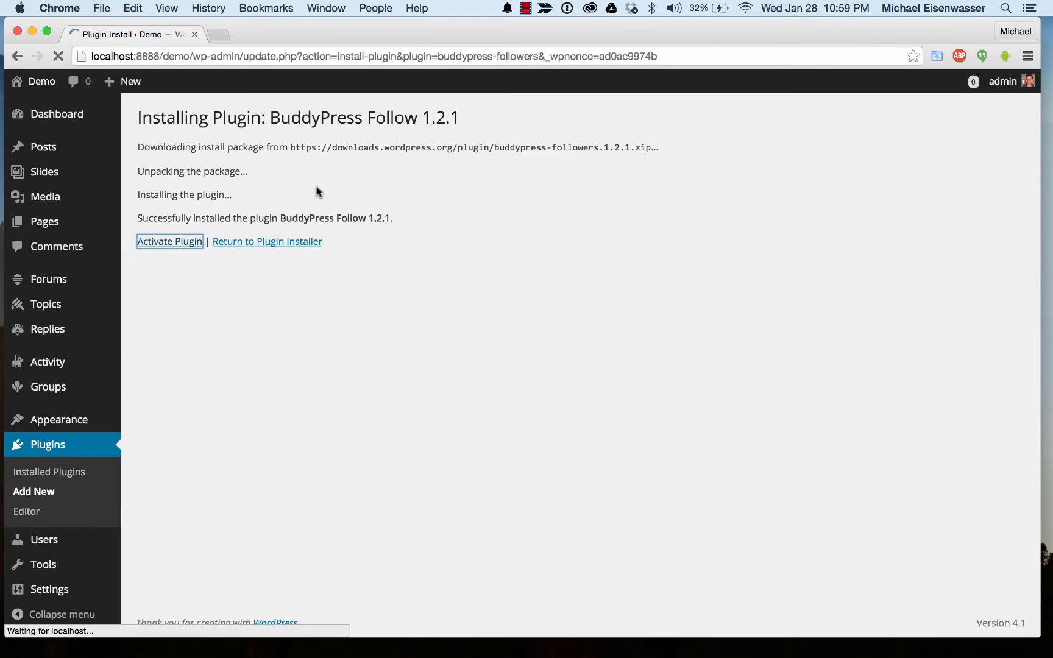
left_click(169, 241)
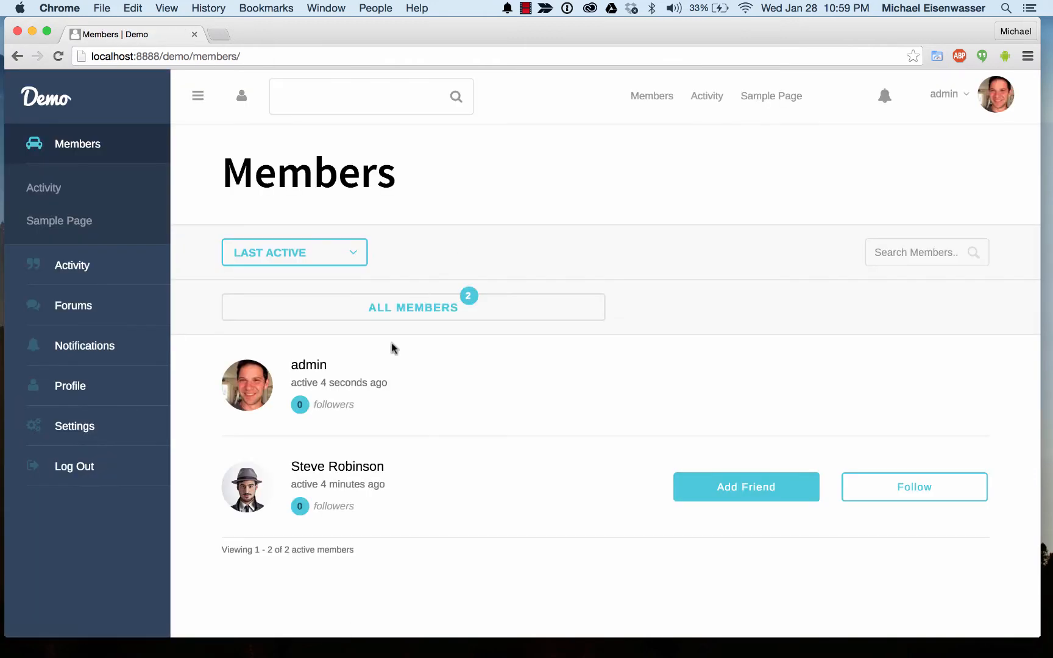
left_click(337, 466)
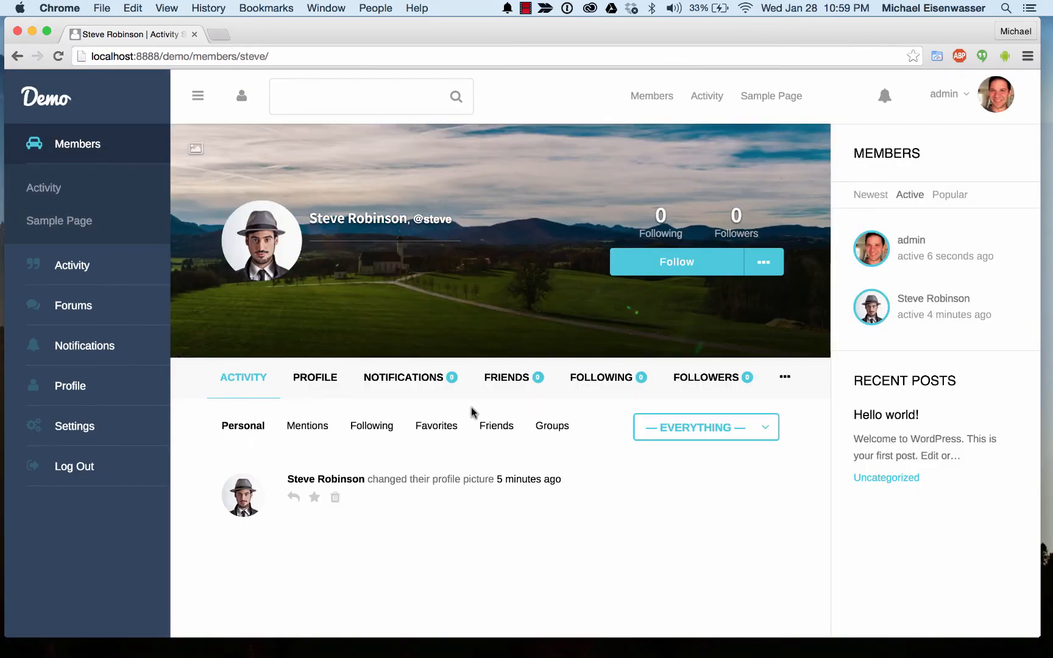
mouse_move(720, 216)
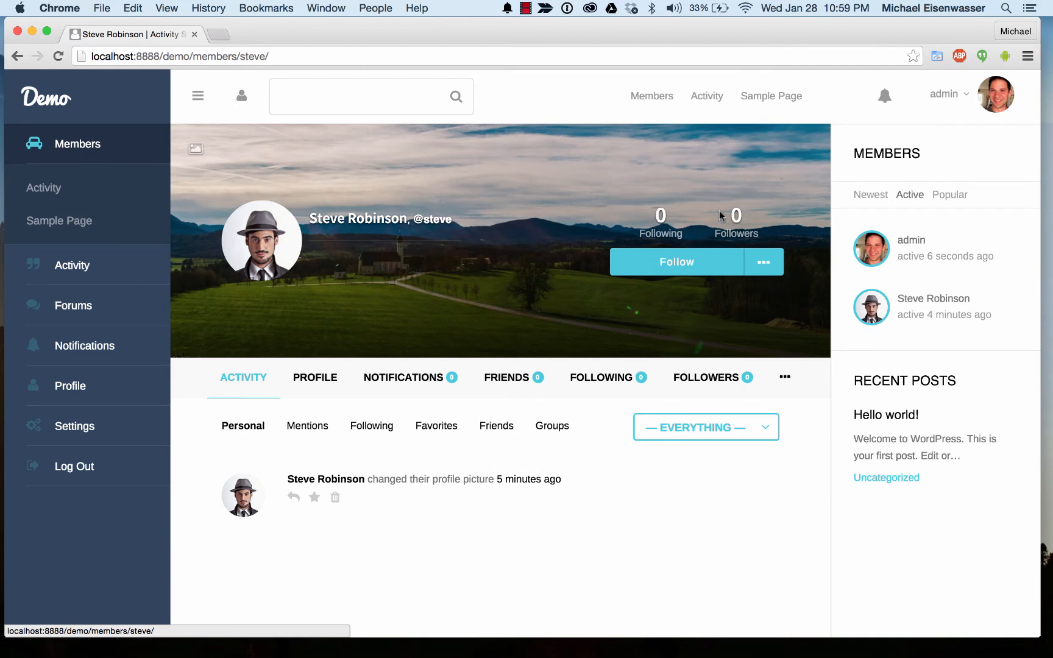
left_click(763, 261)
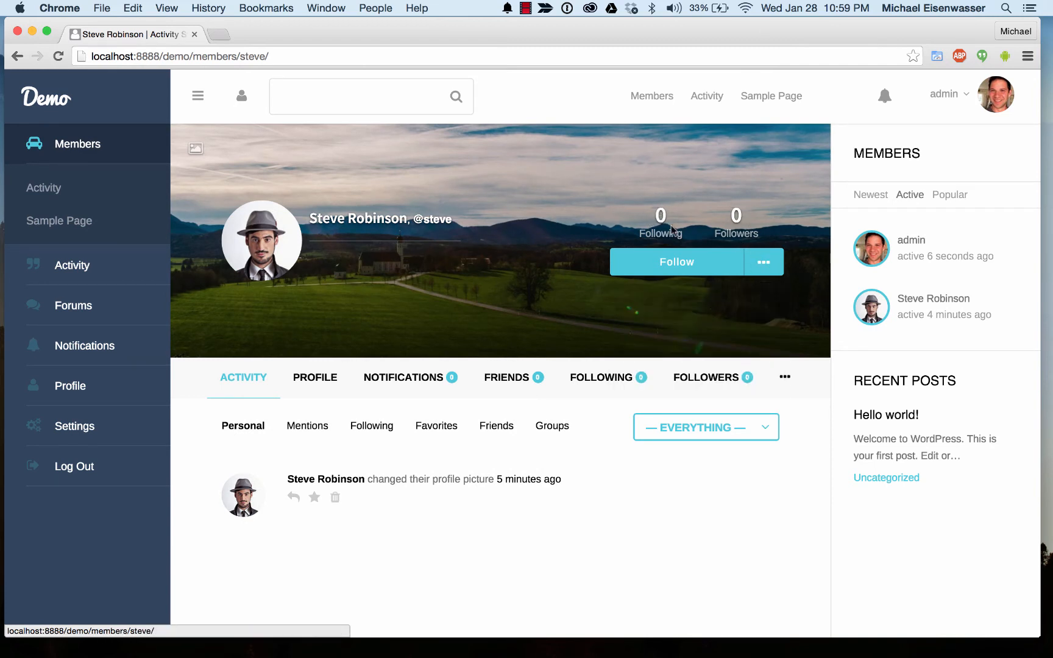
left_click(676, 262)
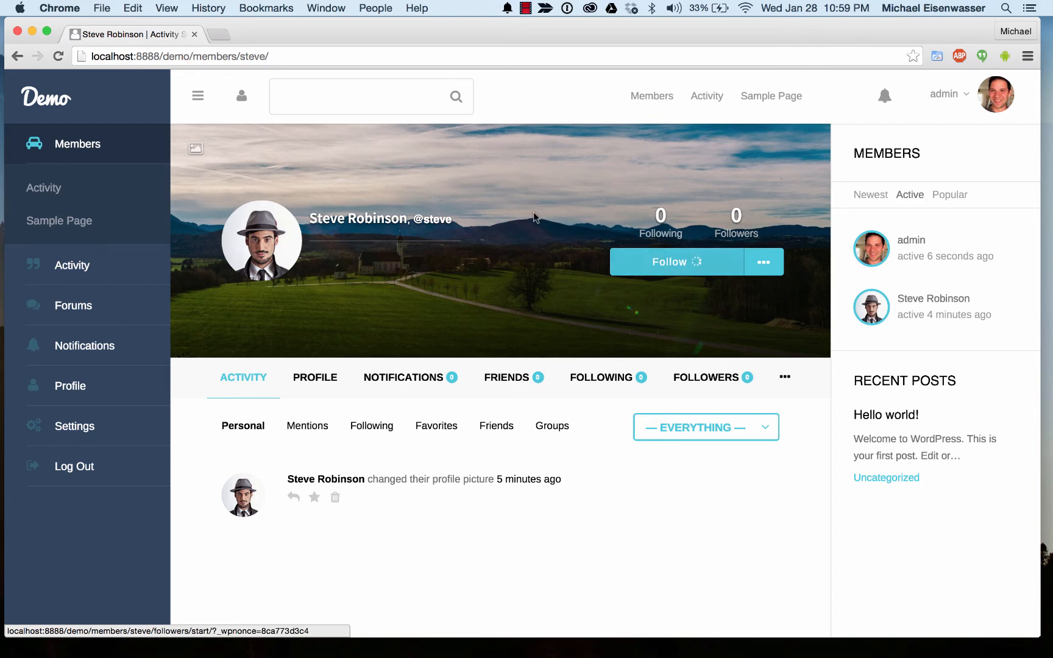
left_click(676, 262)
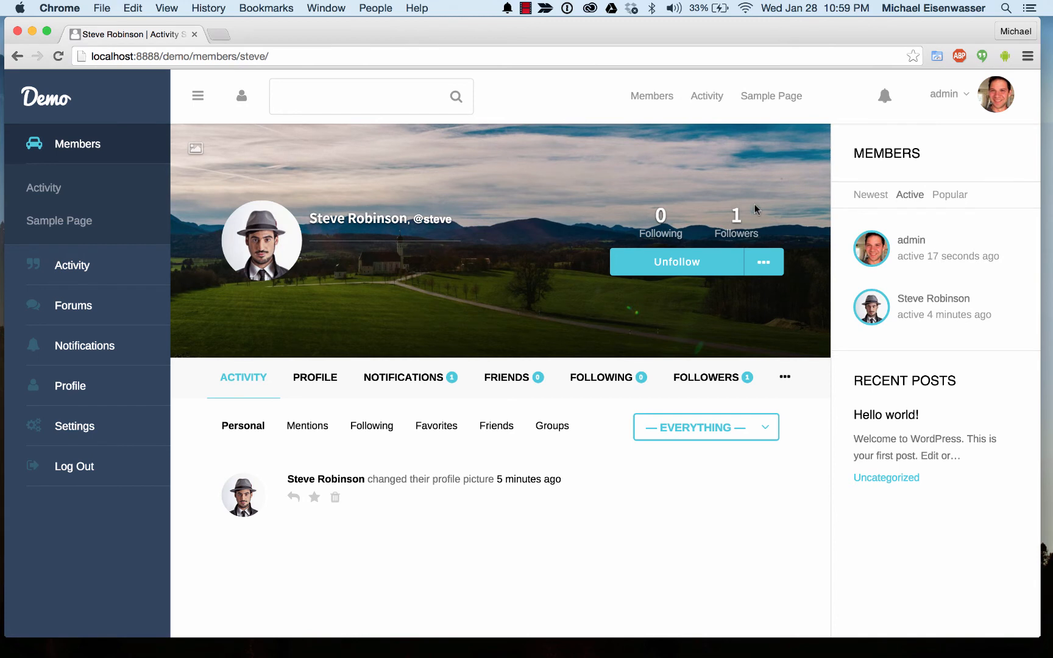
mouse_move(500, 245)
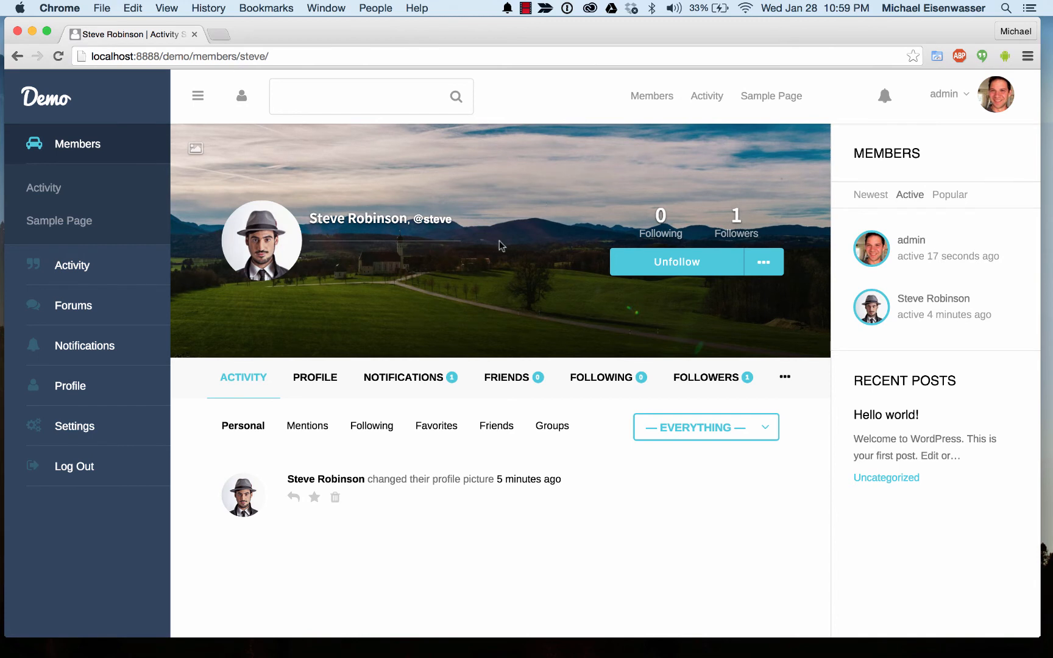
left_click(946, 93)
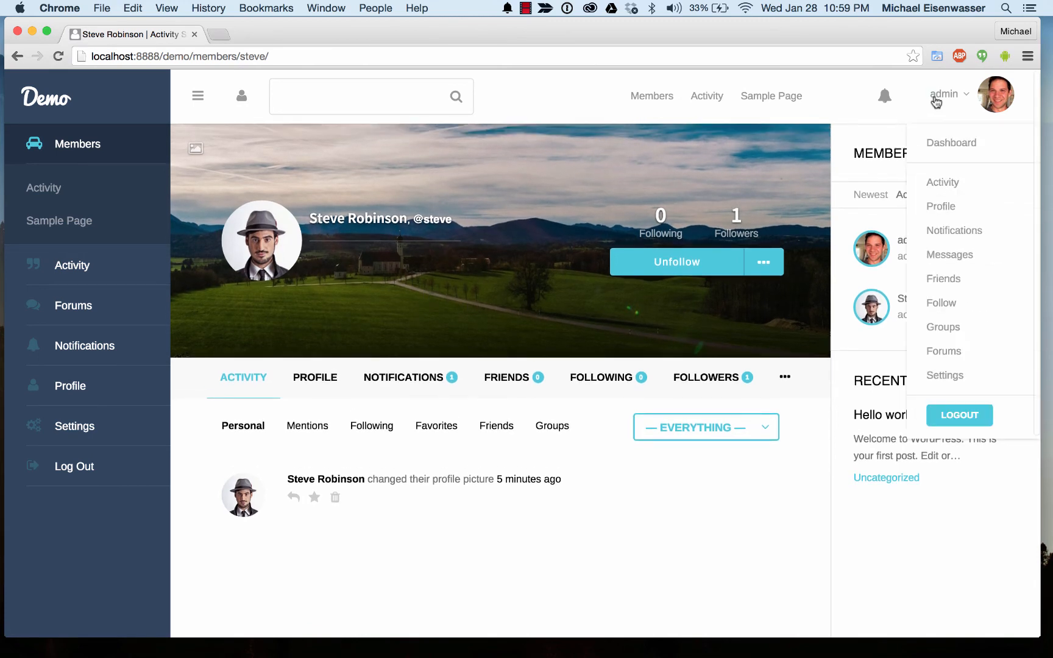
mouse_move(941, 182)
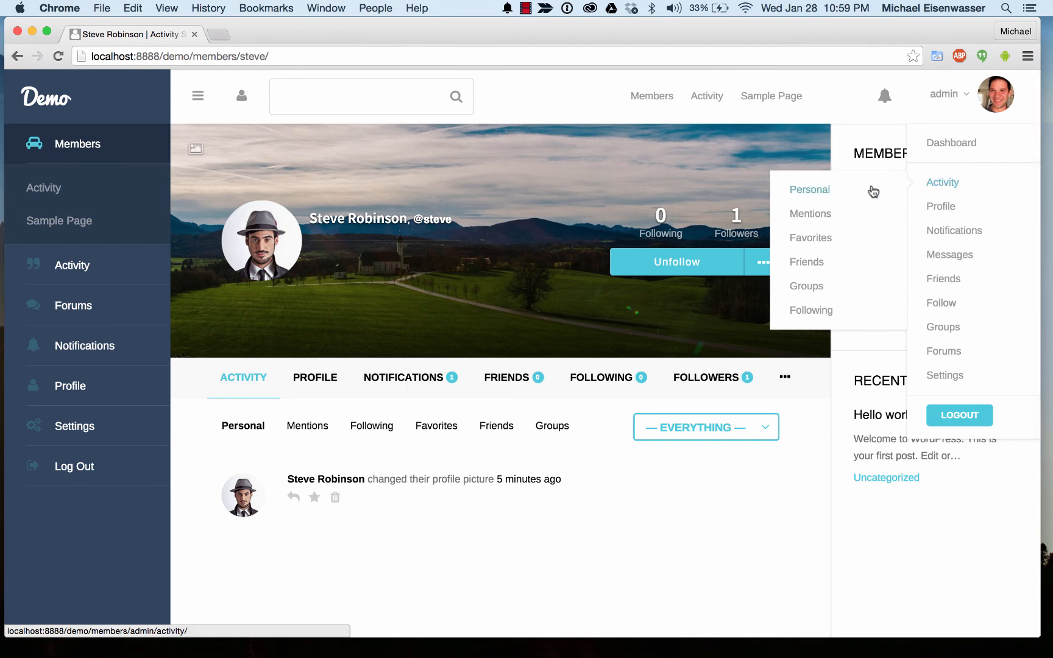
left_click(942, 182)
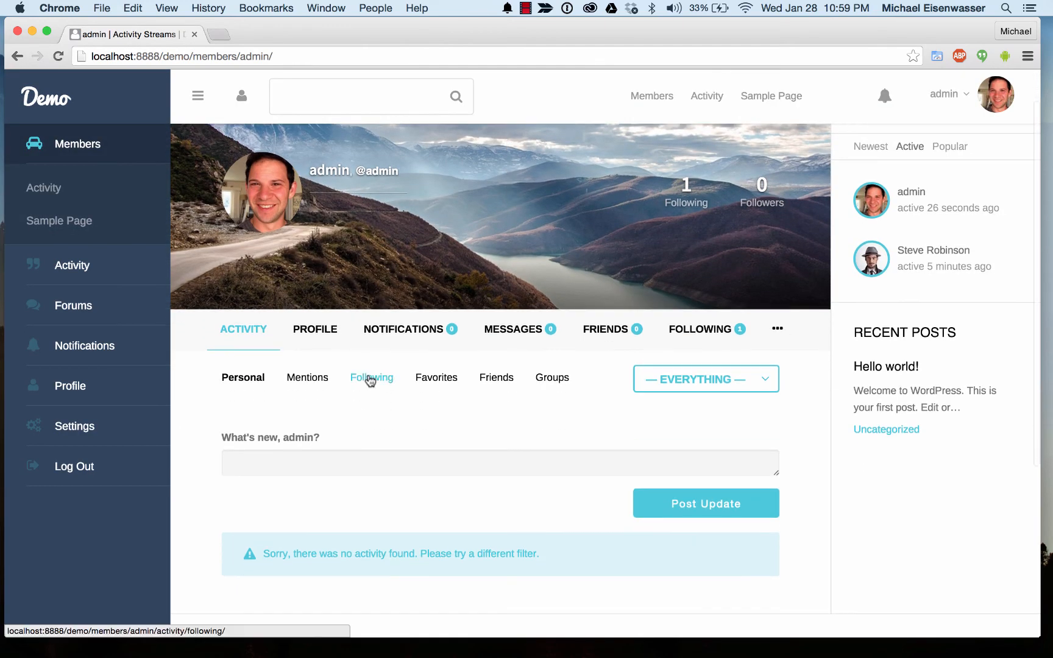
left_click(371, 376)
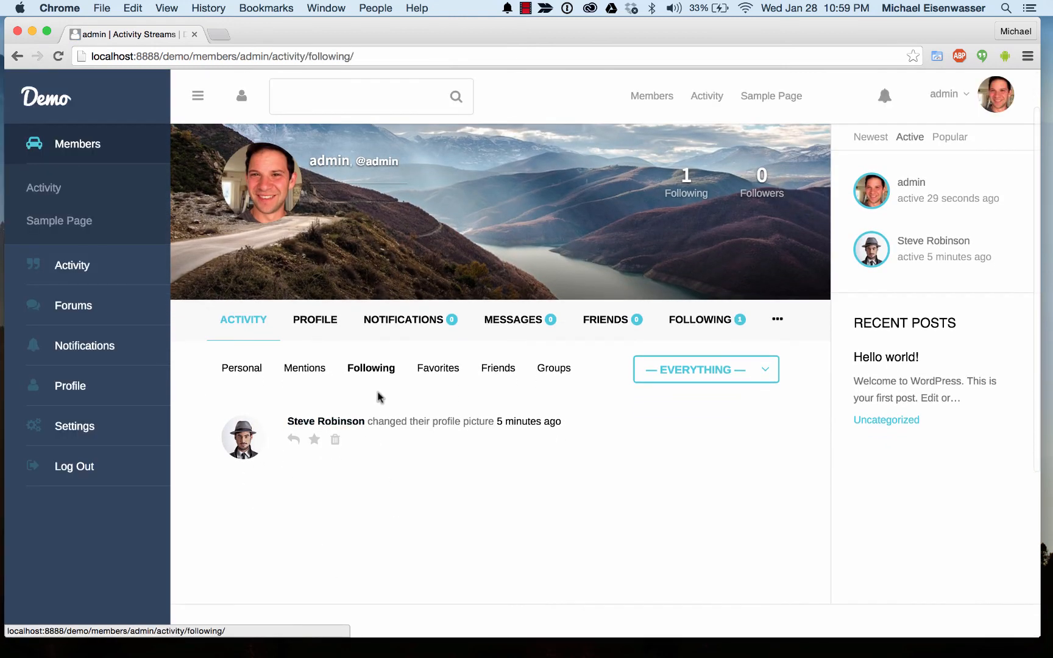
scroll("down", 3)
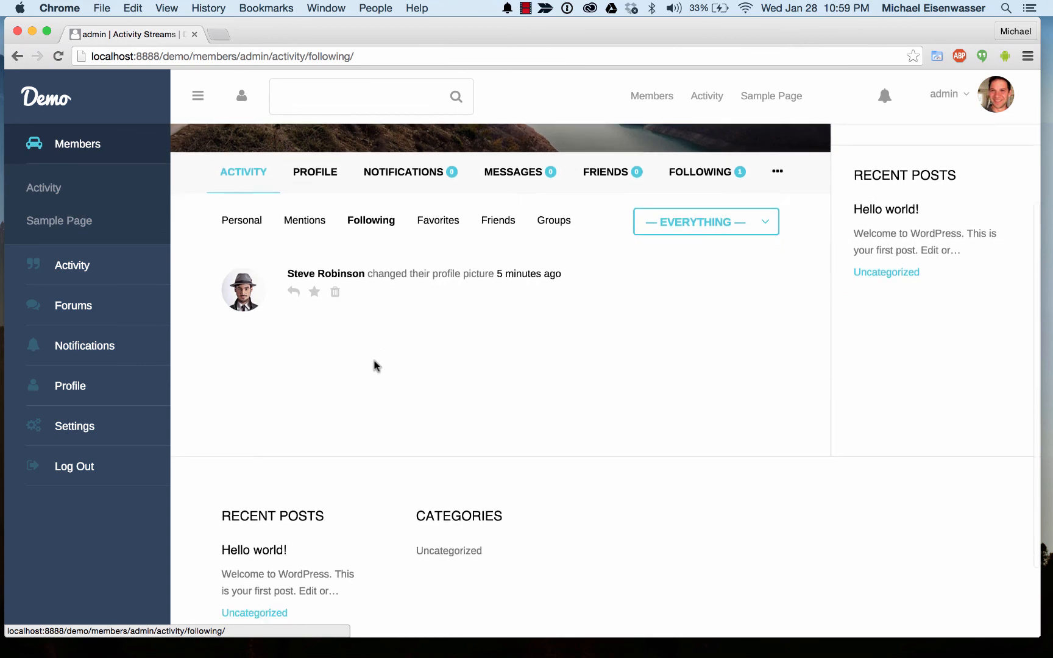
scroll("down", 3)
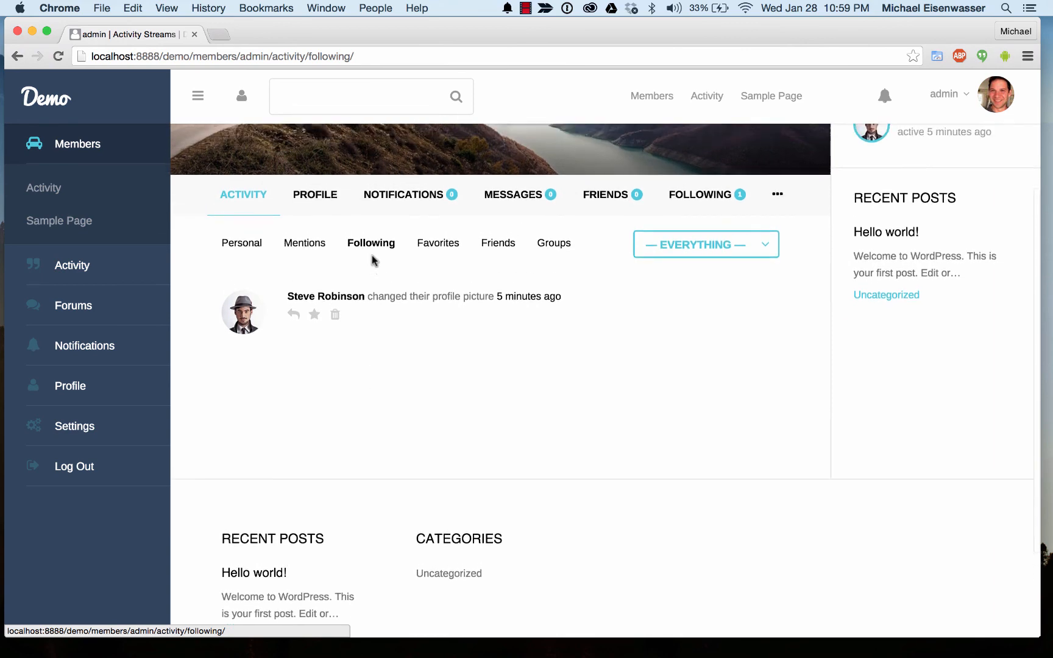